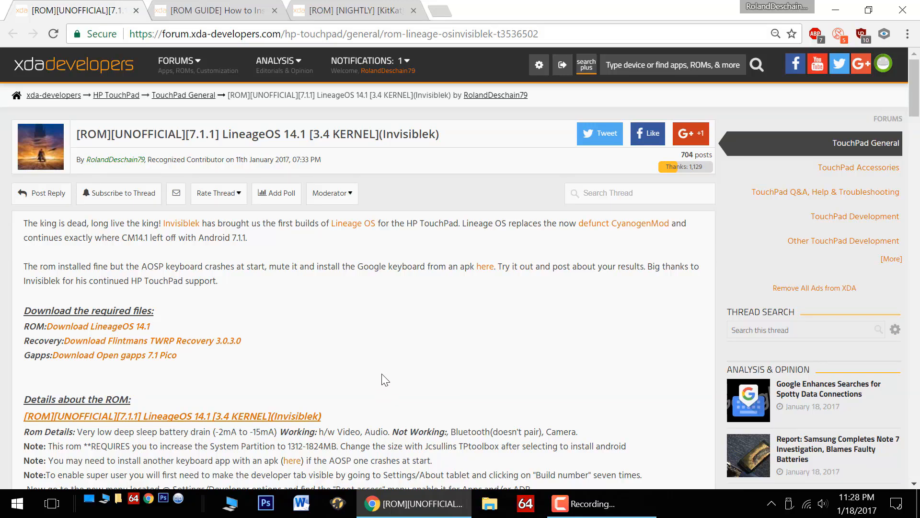
pyautogui.moveTo(379, 383)
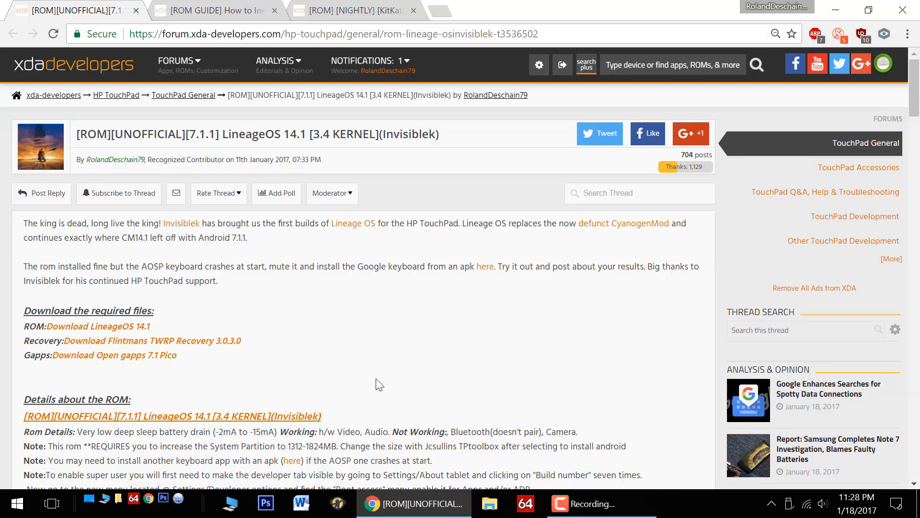
pyautogui.moveTo(385, 384)
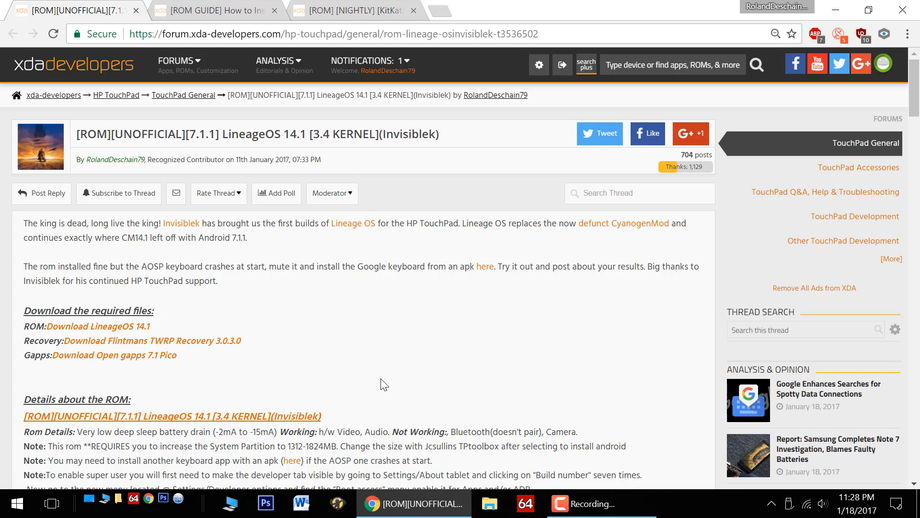
pyautogui.moveTo(384, 389)
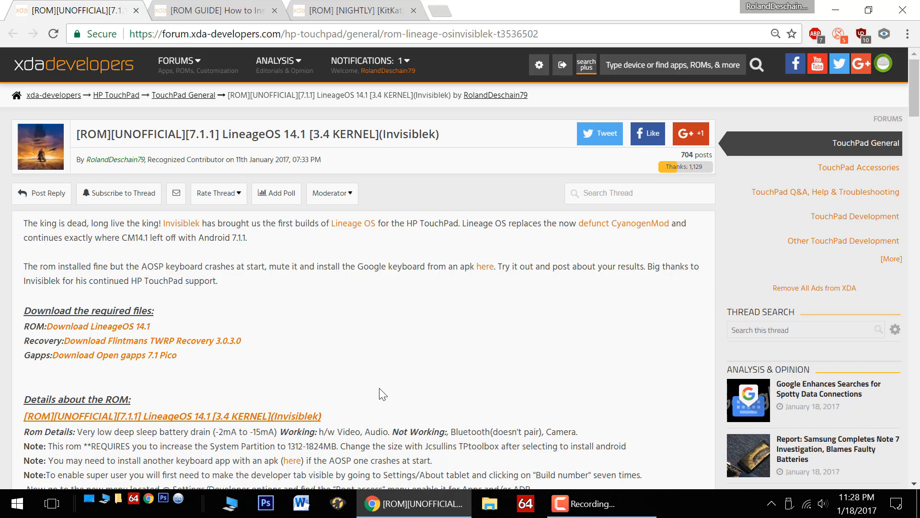
pyautogui.moveTo(370, 391)
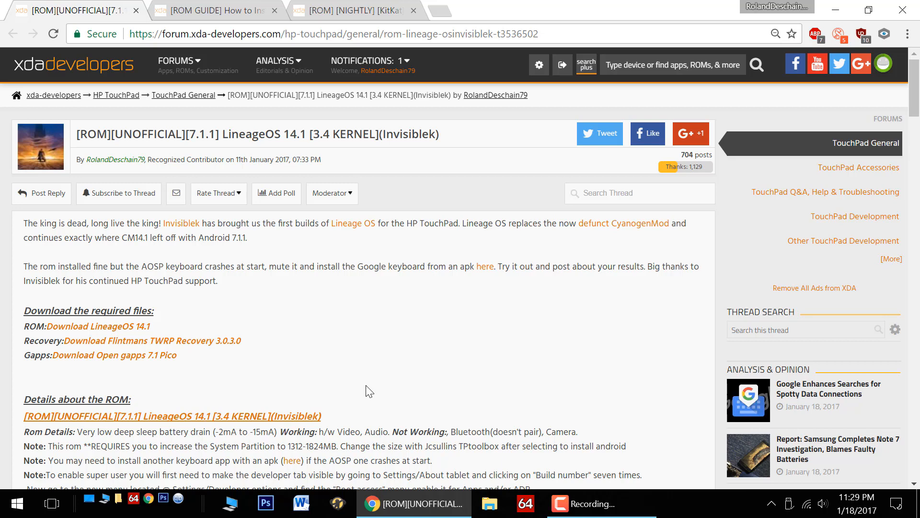
pyautogui.moveTo(408, 349)
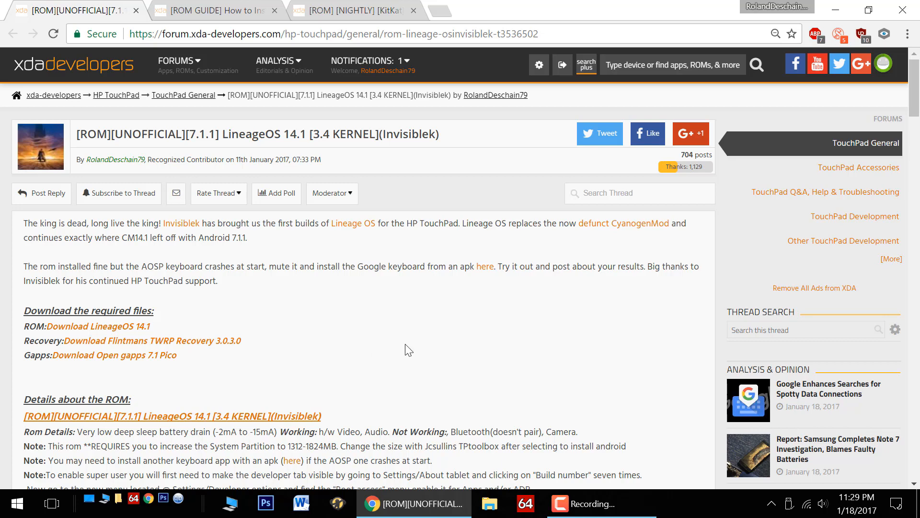
pyautogui.moveTo(421, 344)
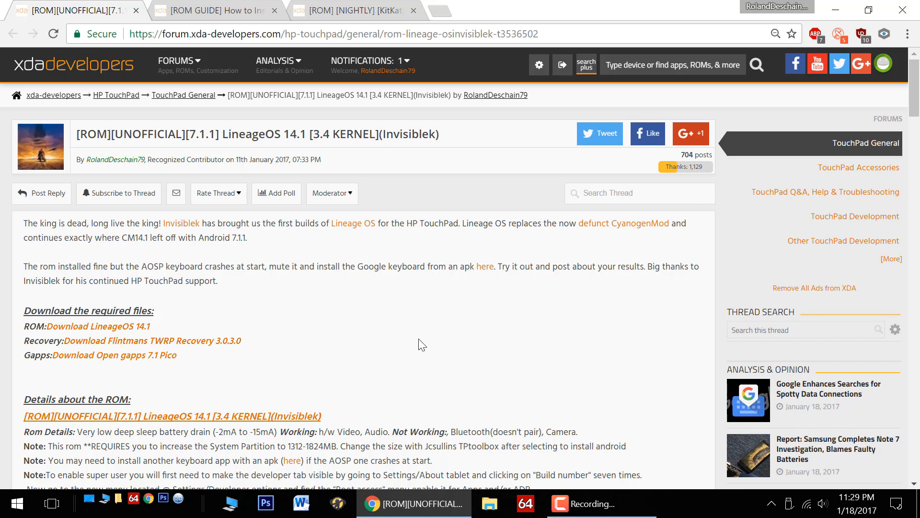
# Scroll the XDA thread down to the 'Details about the ROM' section
pyautogui.scroll(-3)
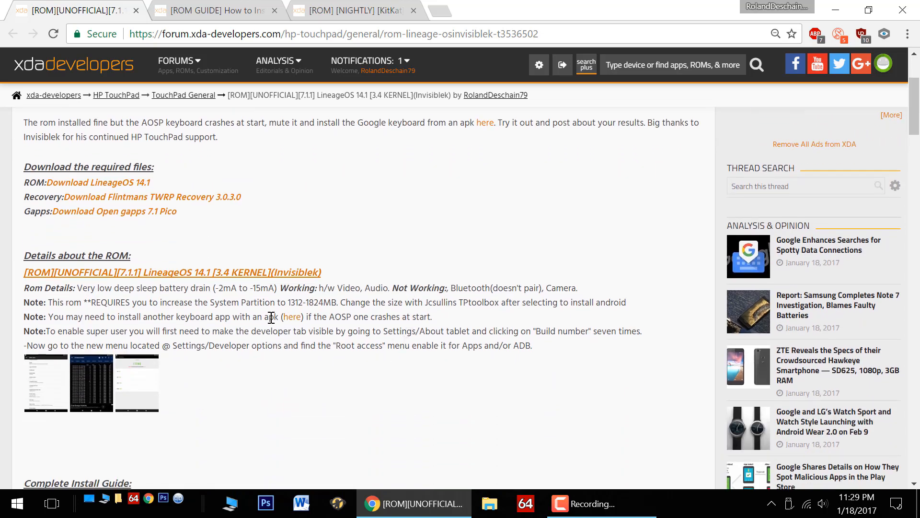
pyautogui.moveTo(468, 257)
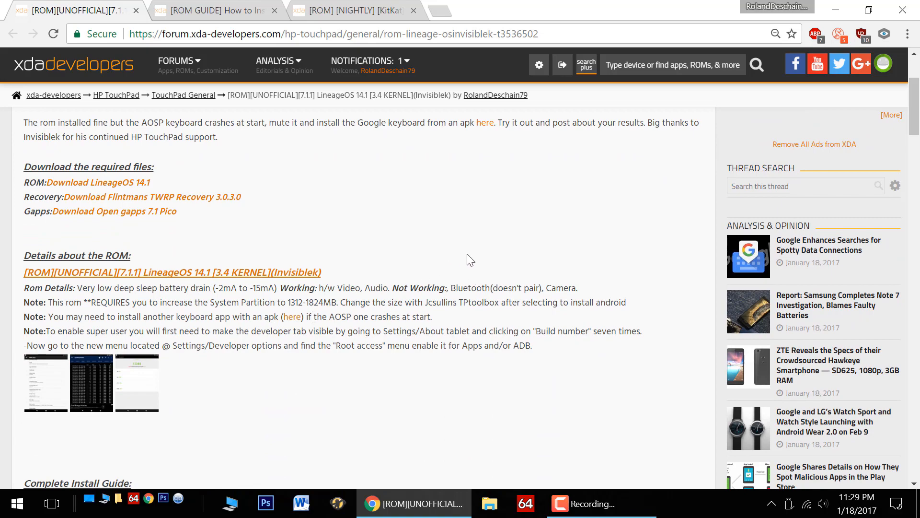
pyautogui.scroll(-3)
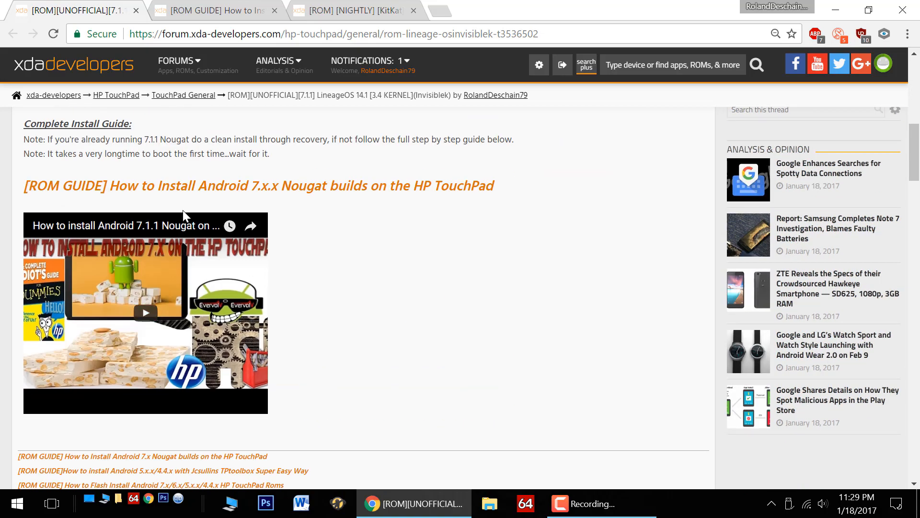
pyautogui.moveTo(324, 233)
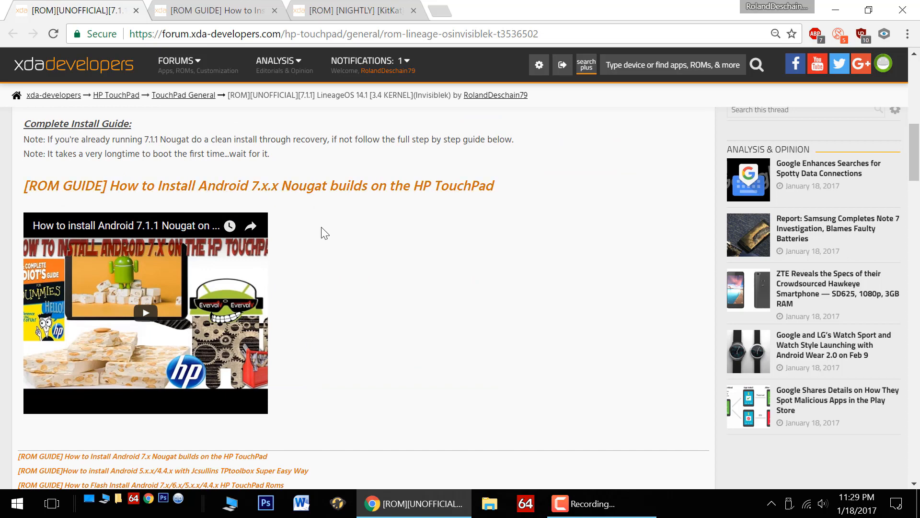
pyautogui.moveTo(359, 374)
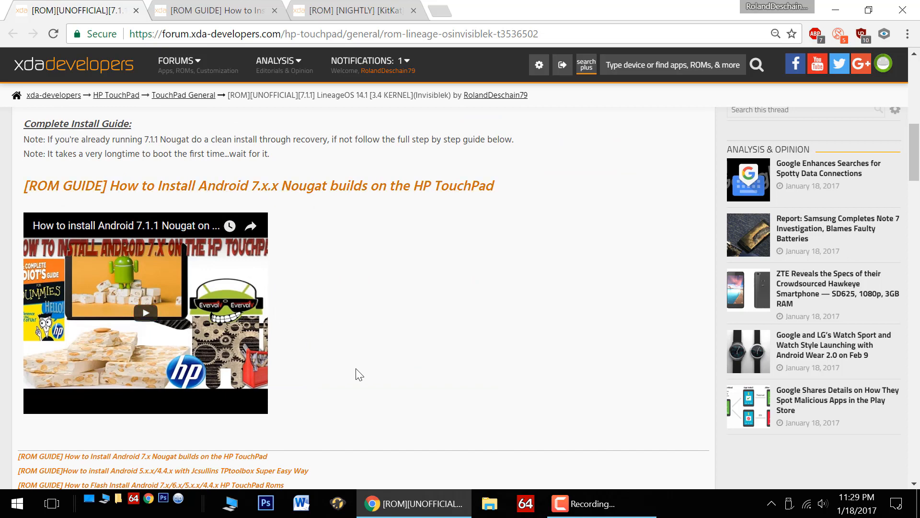
pyautogui.moveTo(380, 318)
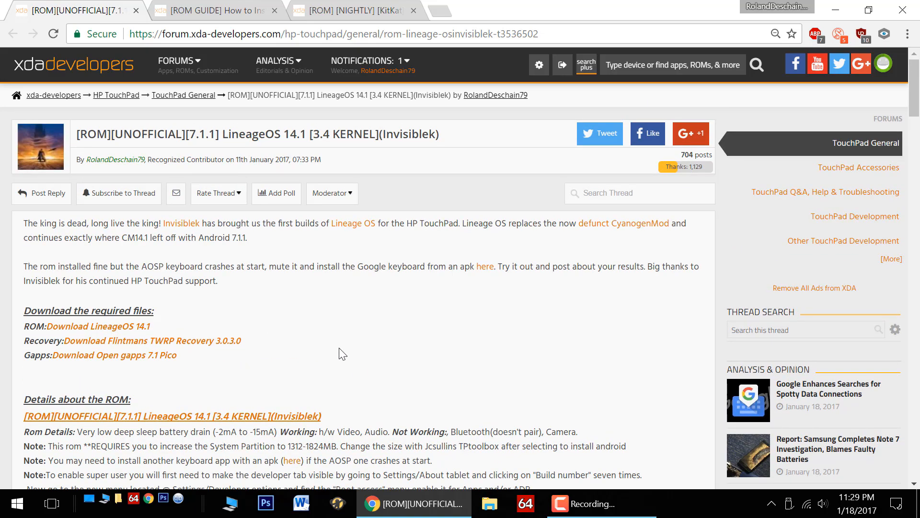
pyautogui.moveTo(348, 353)
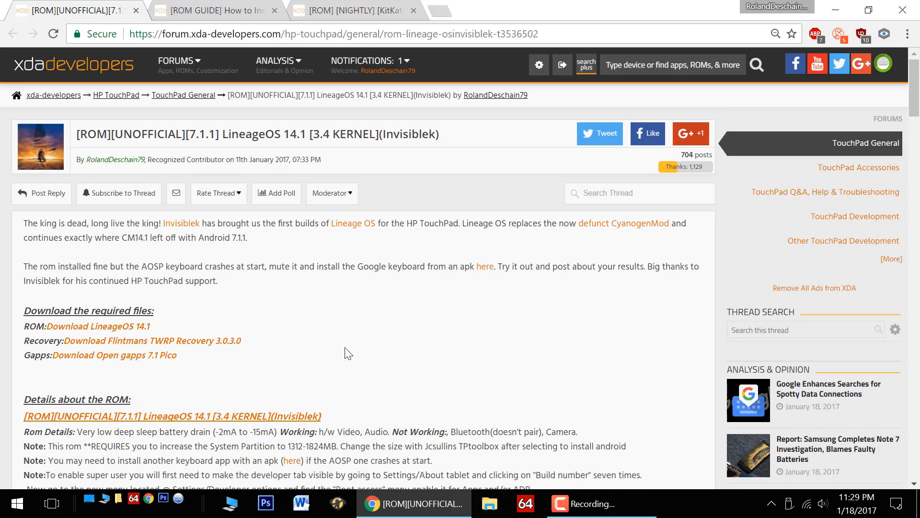
pyautogui.moveTo(358, 349)
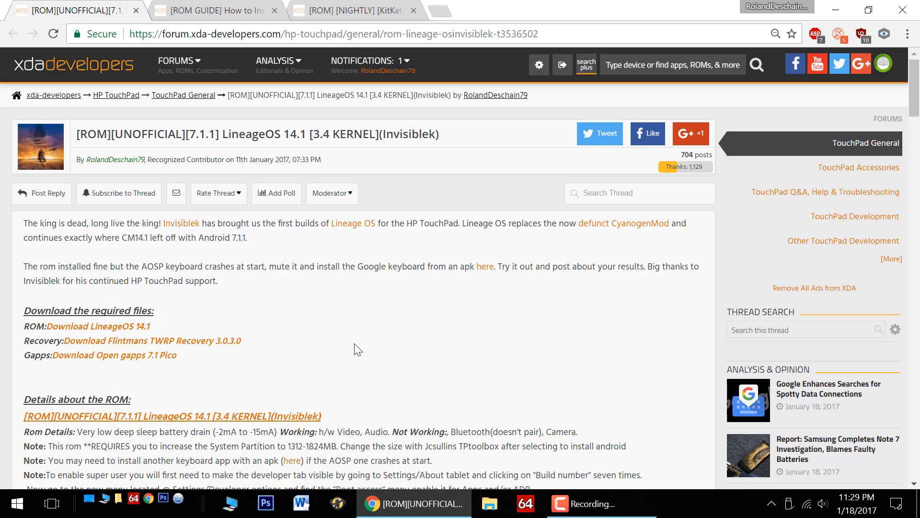
pyautogui.scroll(-3)
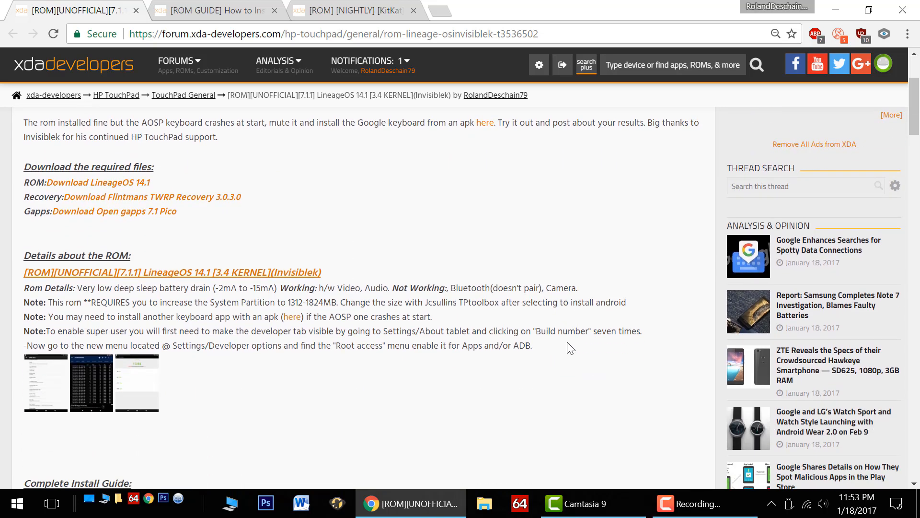
pyautogui.scroll(-3)
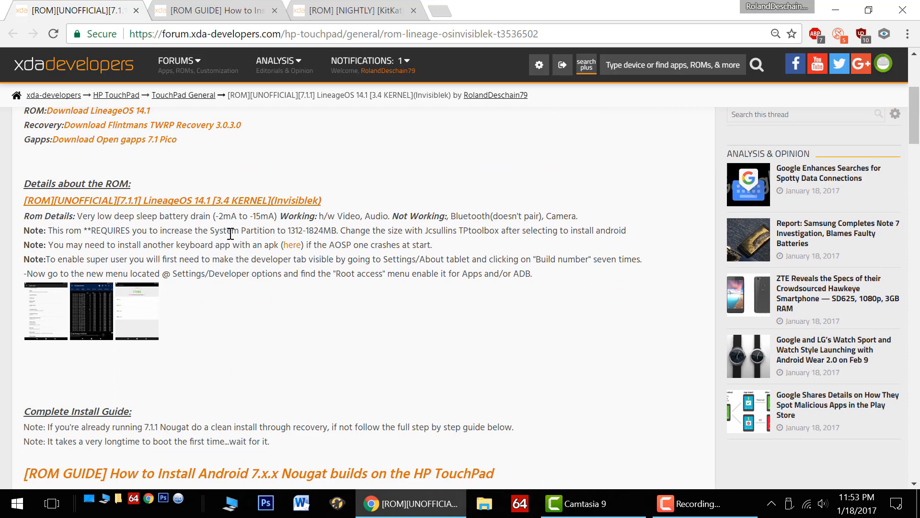
pyautogui.moveTo(343, 245)
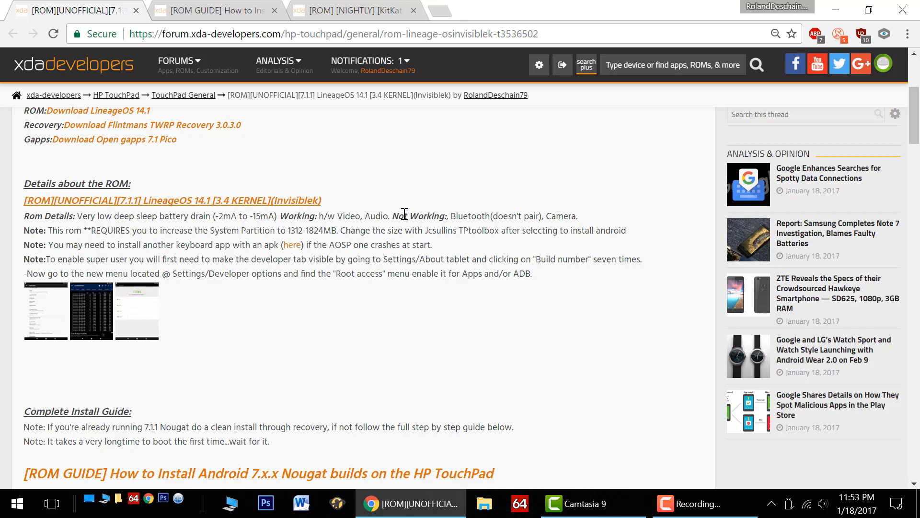
pyautogui.moveTo(501, 218)
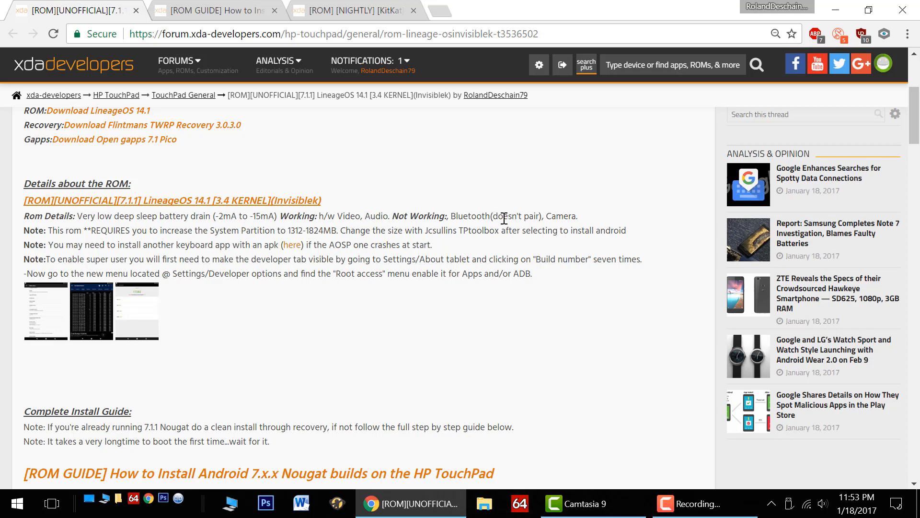
pyautogui.moveTo(539, 218)
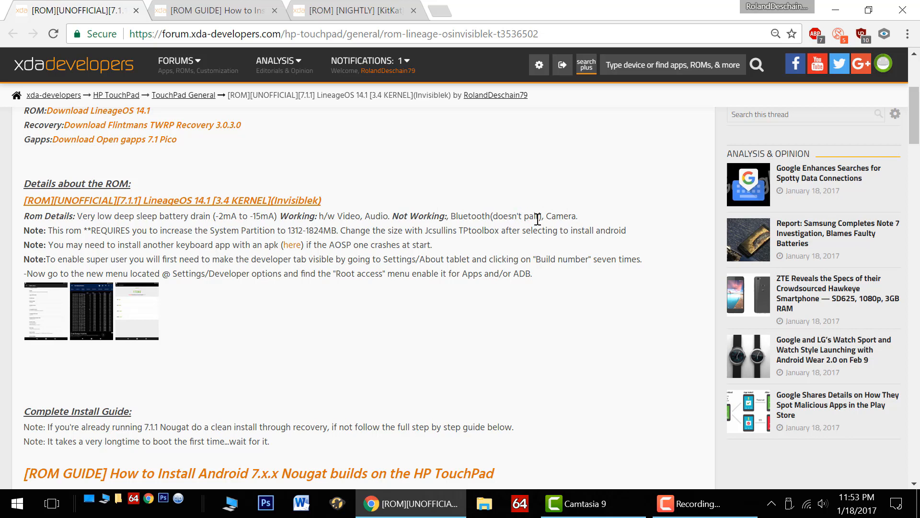
pyautogui.moveTo(52, 231)
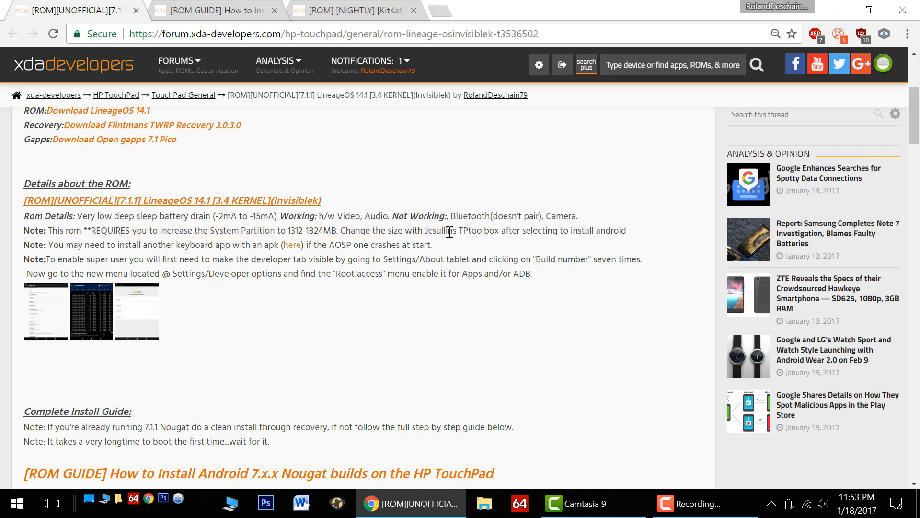
# Highlight the Jcsullins TPtoolbox name and the rest of the Note line
pyautogui.moveTo(426, 230); pyautogui.dragTo(525, 230)
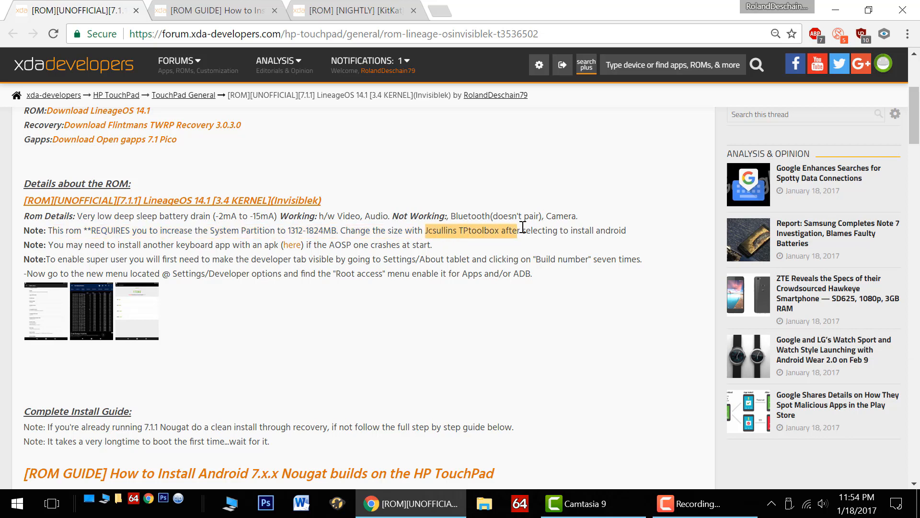
pyautogui.moveTo(522, 230); pyautogui.dragTo(626, 230)
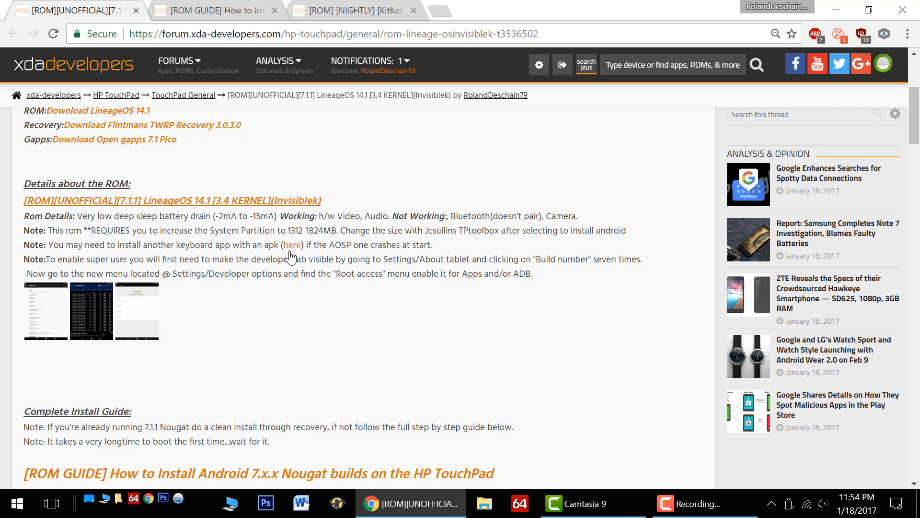
pyautogui.moveTo(291, 248)
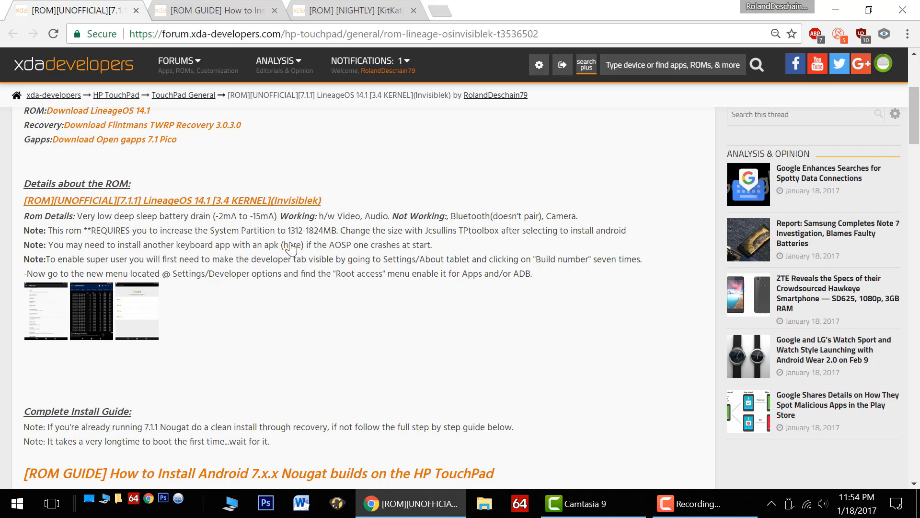
pyautogui.moveTo(293, 253)
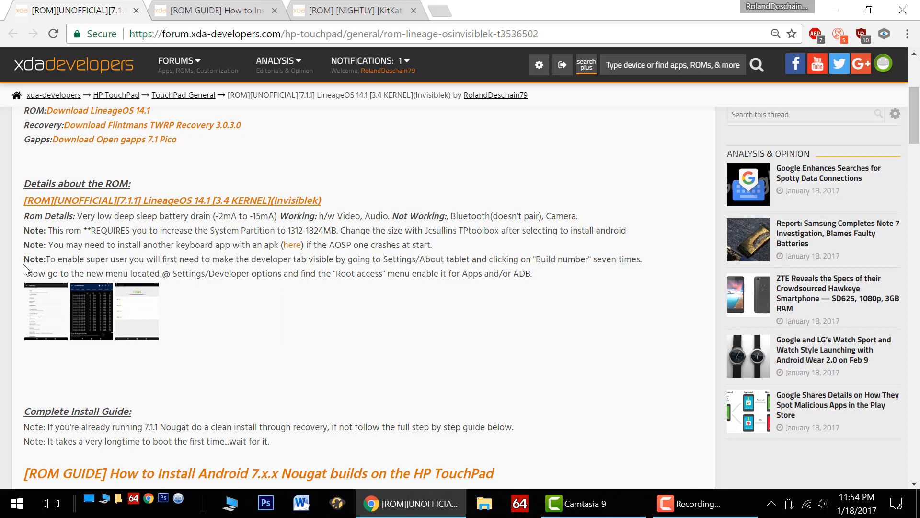
pyautogui.moveTo(24, 259); pyautogui.dragTo(642, 258)
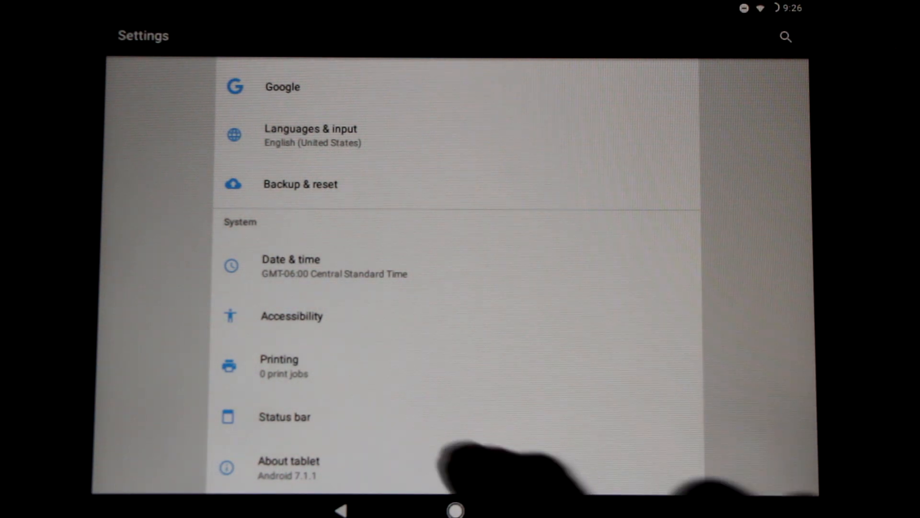
# In Developer options, set Root access to Apps
pyautogui.click(290, 461)
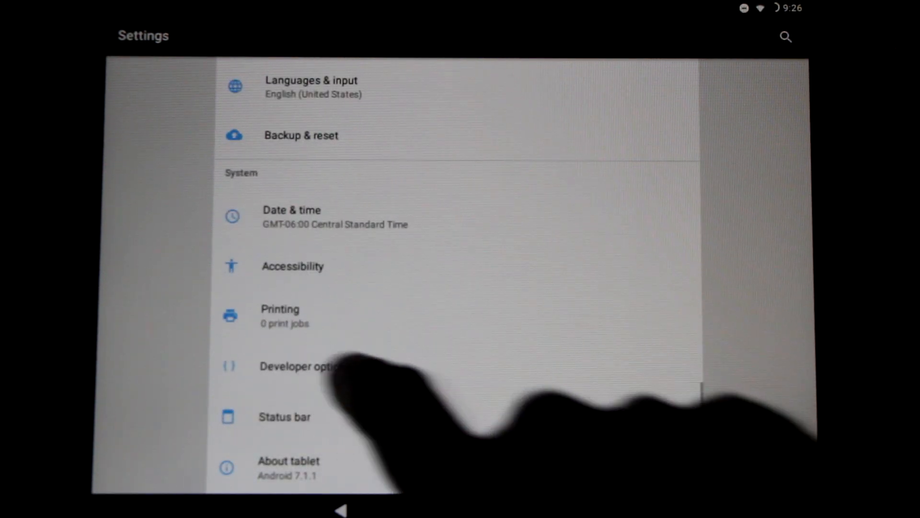
pyautogui.click(294, 366)
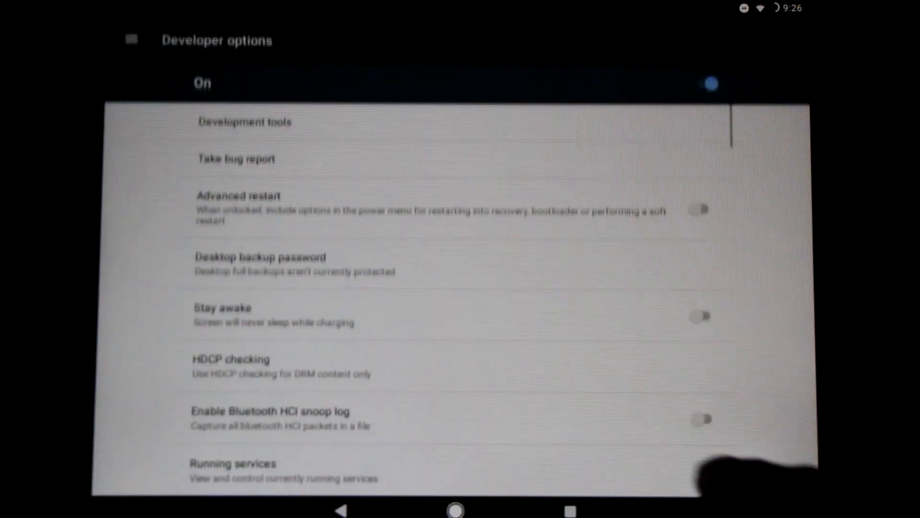
pyautogui.scroll(-3)
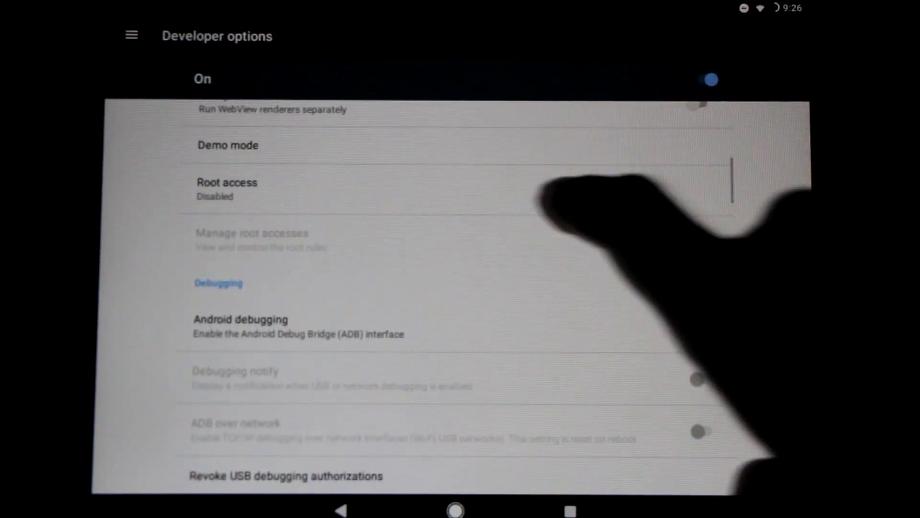
pyautogui.click(227, 188)
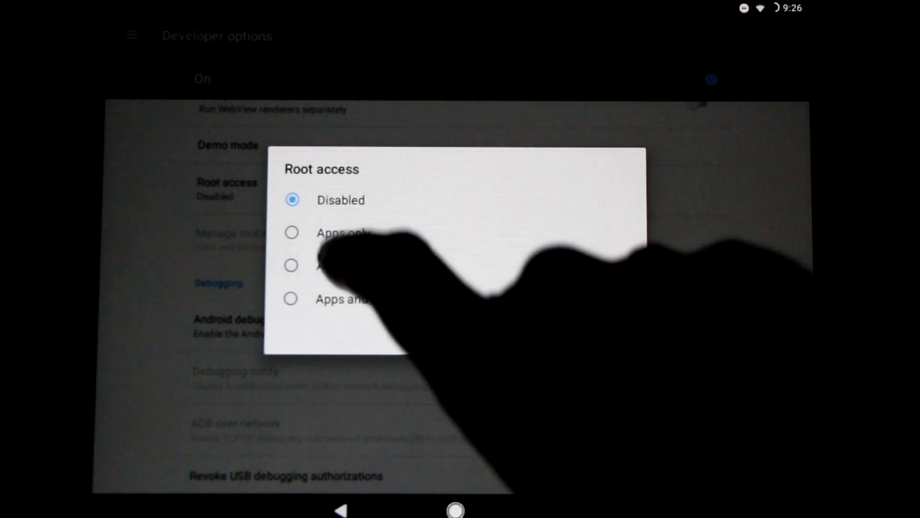
pyautogui.click(291, 233)
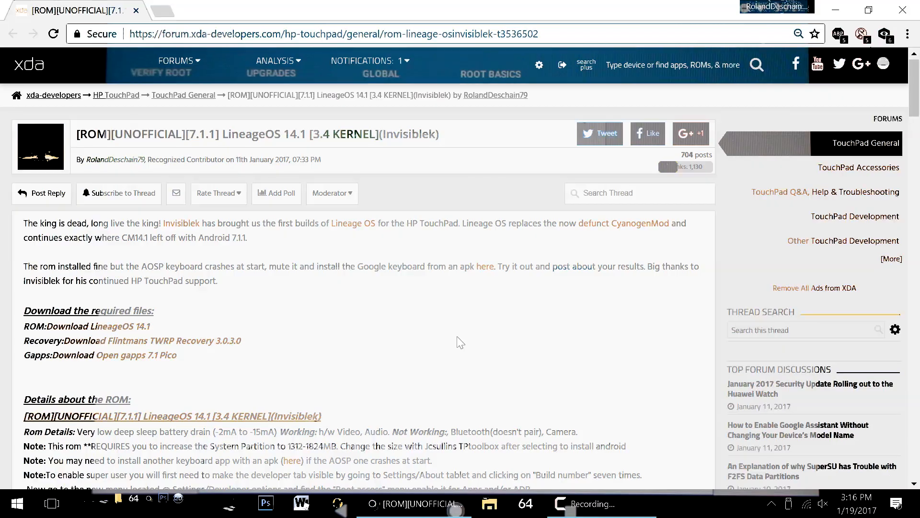
# Show the Google Keyboard apk on the desktop and open This PC from Start
pyautogui.scroll(-3)
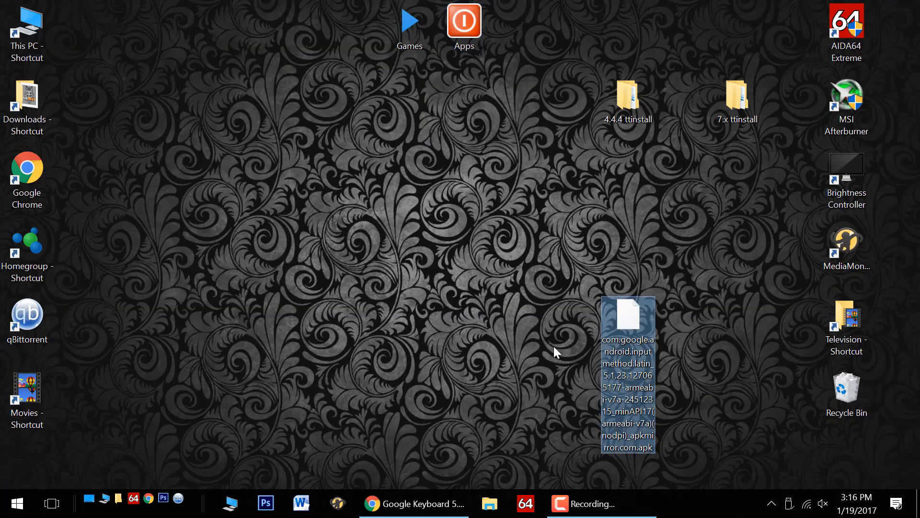
pyautogui.click(16, 503)
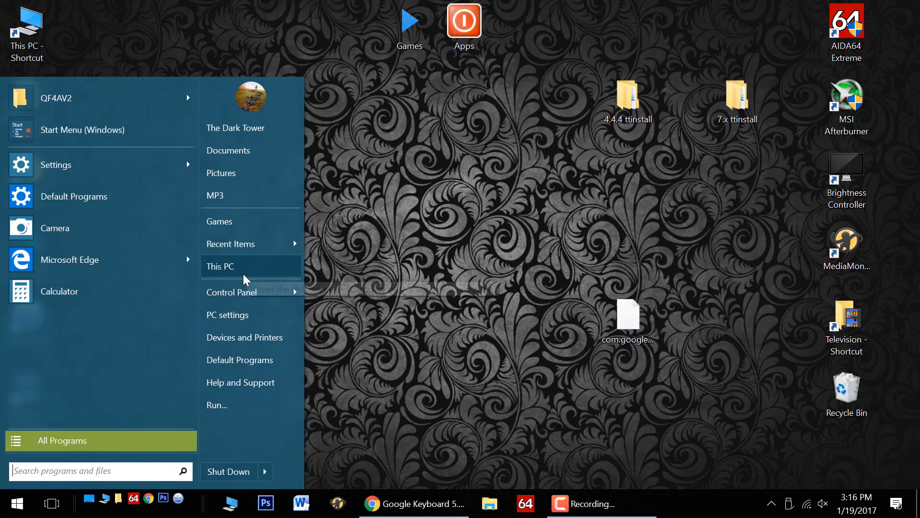
pyautogui.click(220, 266)
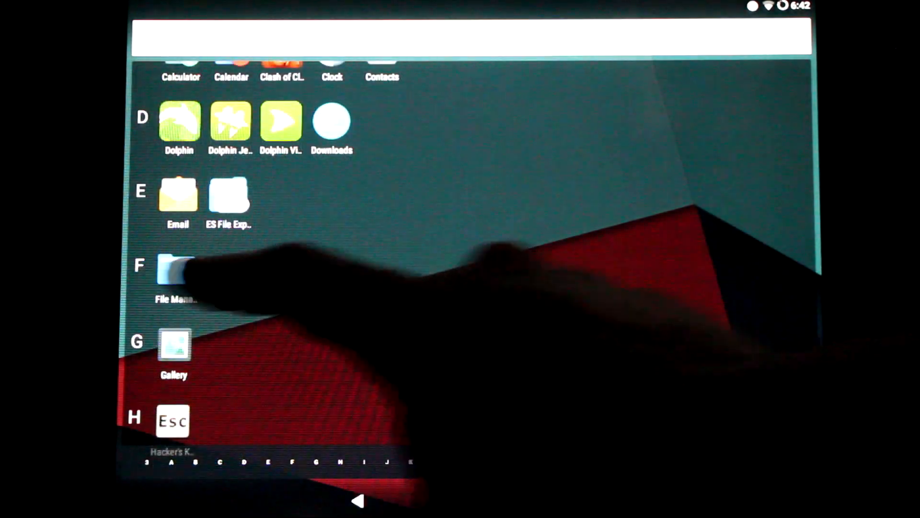
# Install the Google Keyboard apk from Download, allowing Unknown sources, then open it
pyautogui.click(174, 273)
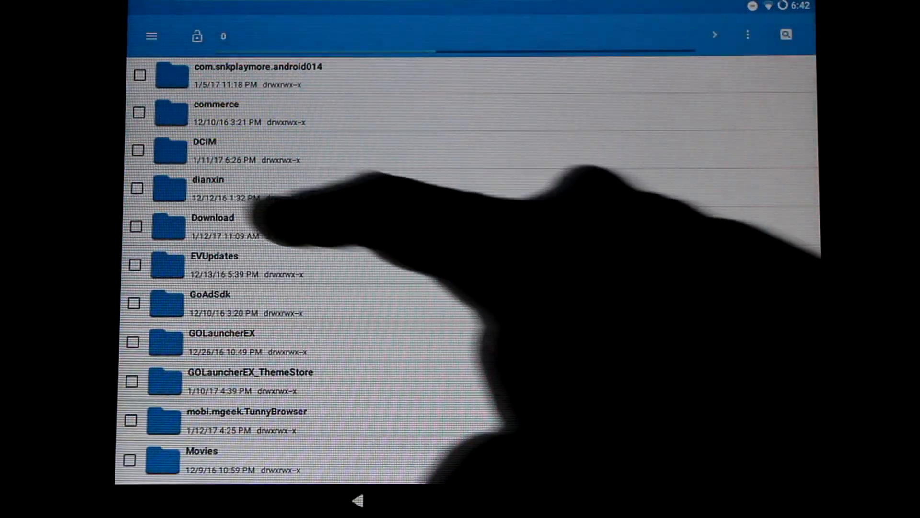
pyautogui.click(211, 217)
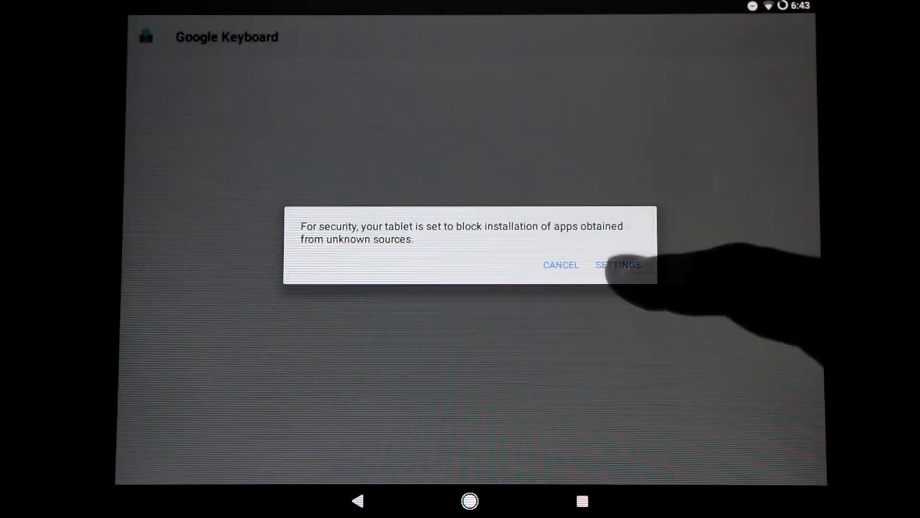
pyautogui.click(618, 264)
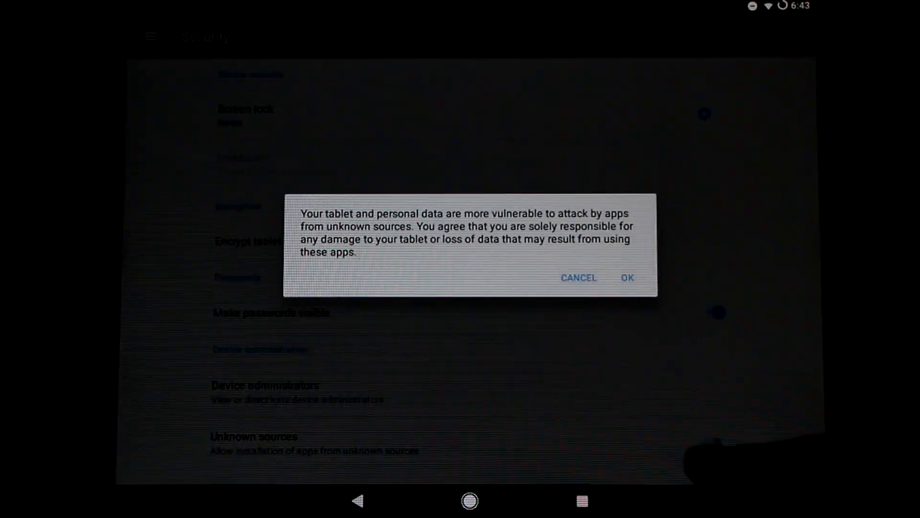
pyautogui.click(628, 277)
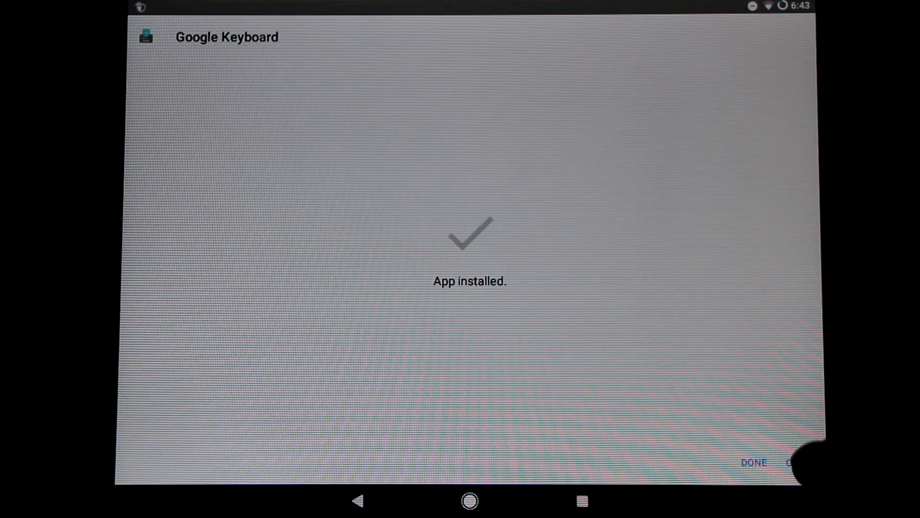
pyautogui.click(757, 462)
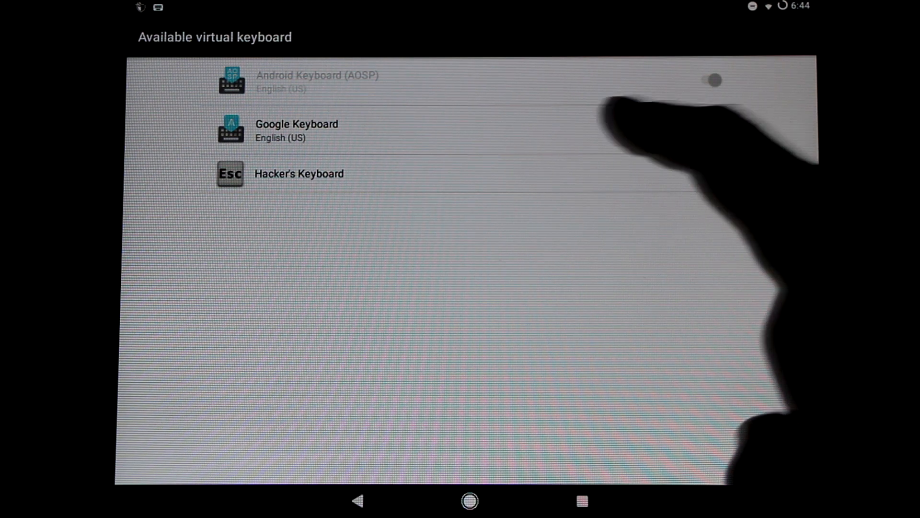
# Enable Google Keyboard, accept the Attention warning, and select it as input method
pyautogui.click(714, 80)
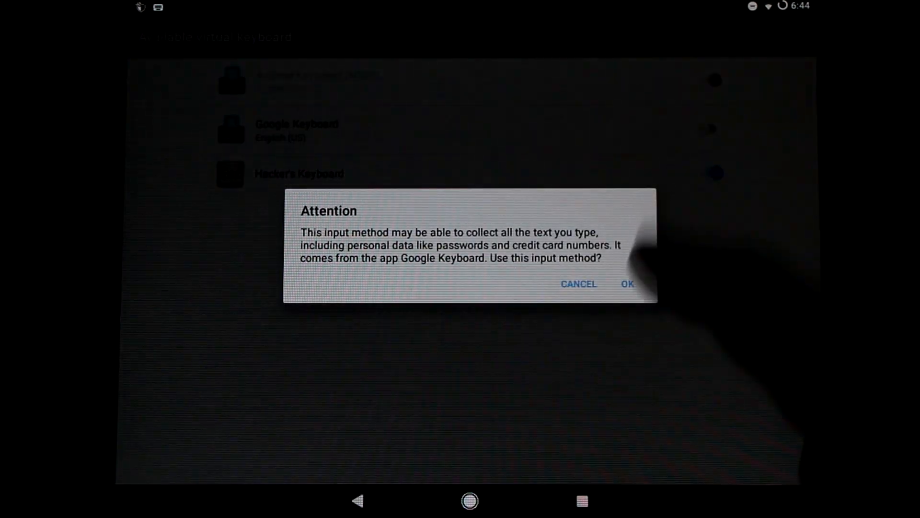
pyautogui.click(627, 284)
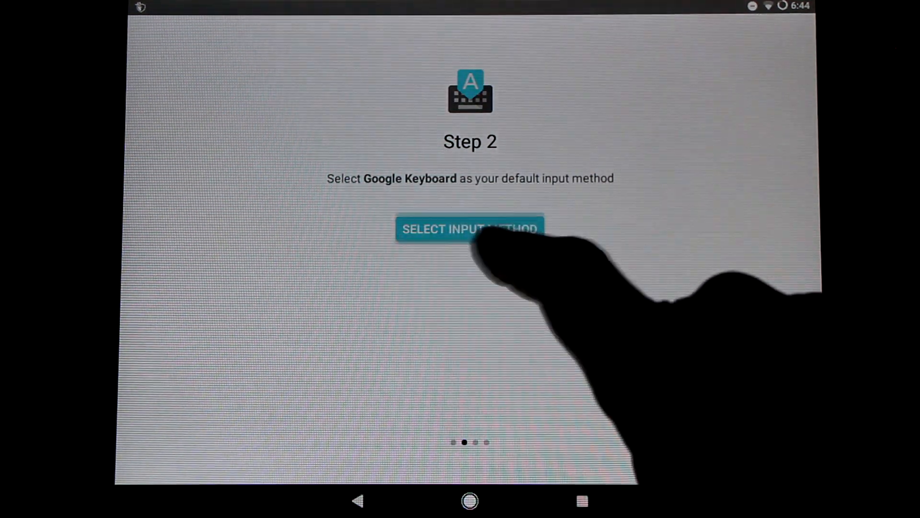
pyautogui.click(471, 229)
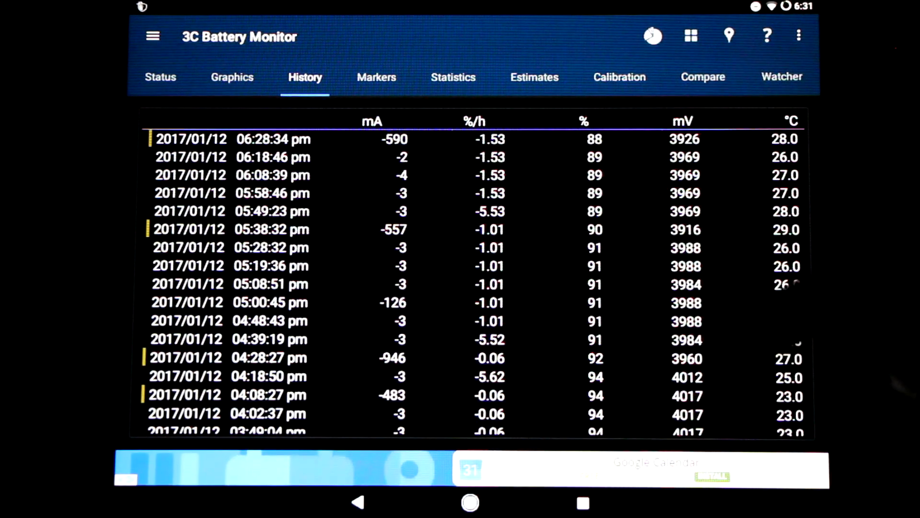
# Scroll the 3C Battery Monitor History log down to earlier afternoon readings
pyautogui.scroll(-3)
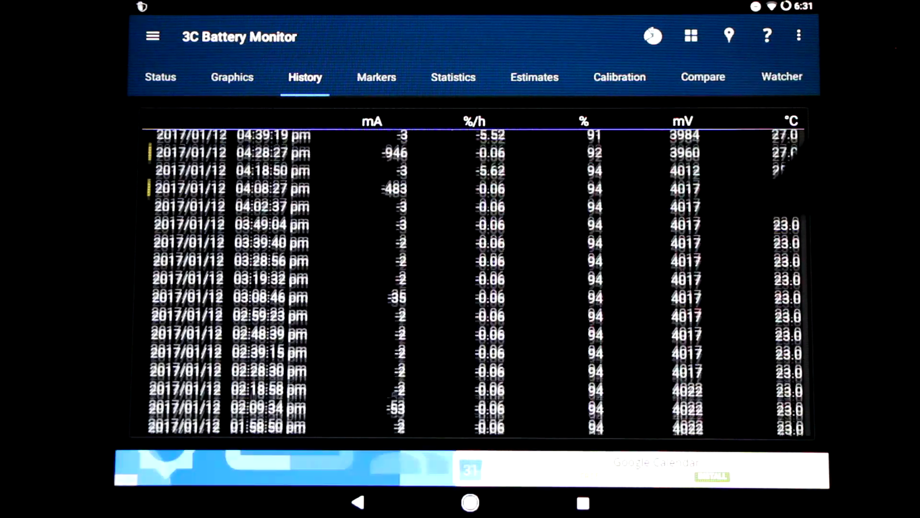
pyautogui.scroll(-3)
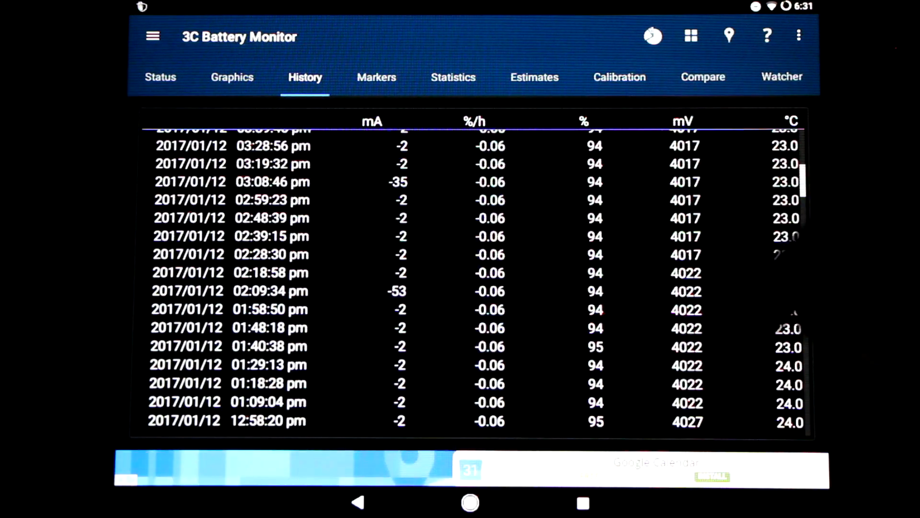
pyautogui.scroll(-3)
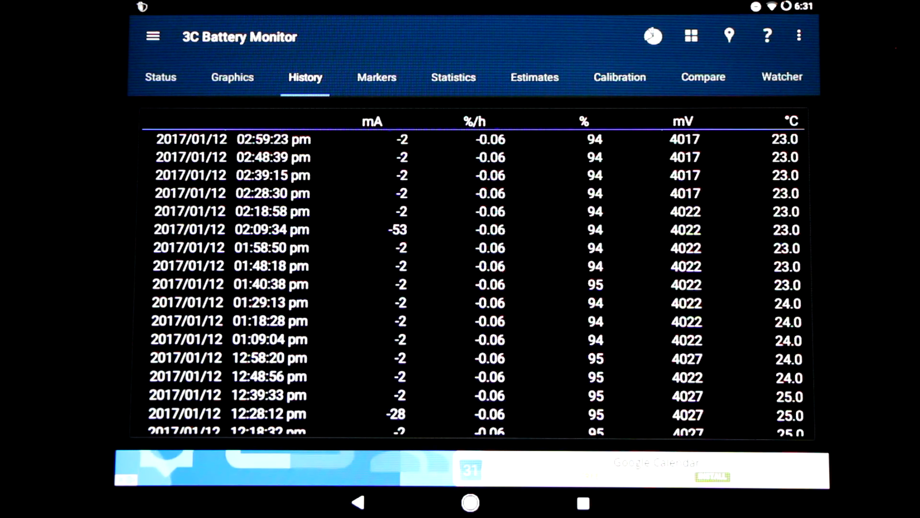
pyautogui.scroll(-3)
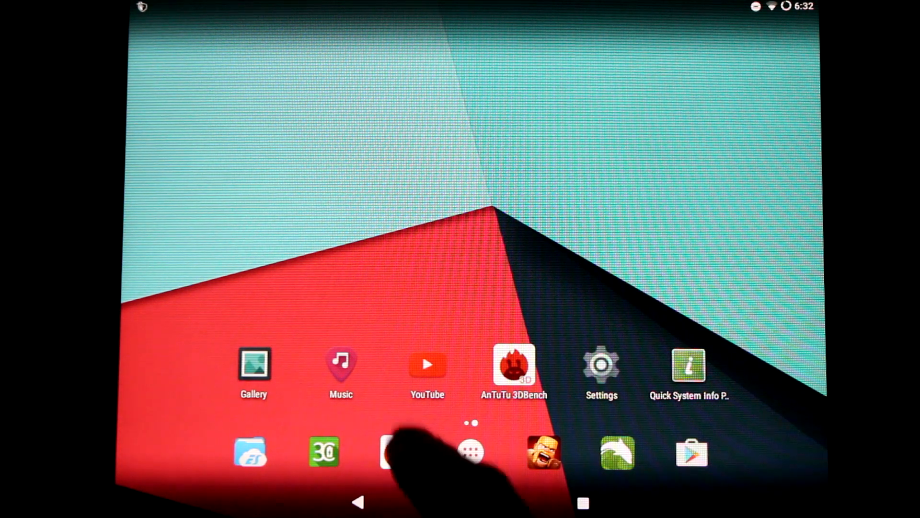
# Launch AnTuTu Benchmark from the home screen to show the 17383 score
pyautogui.click(514, 363)
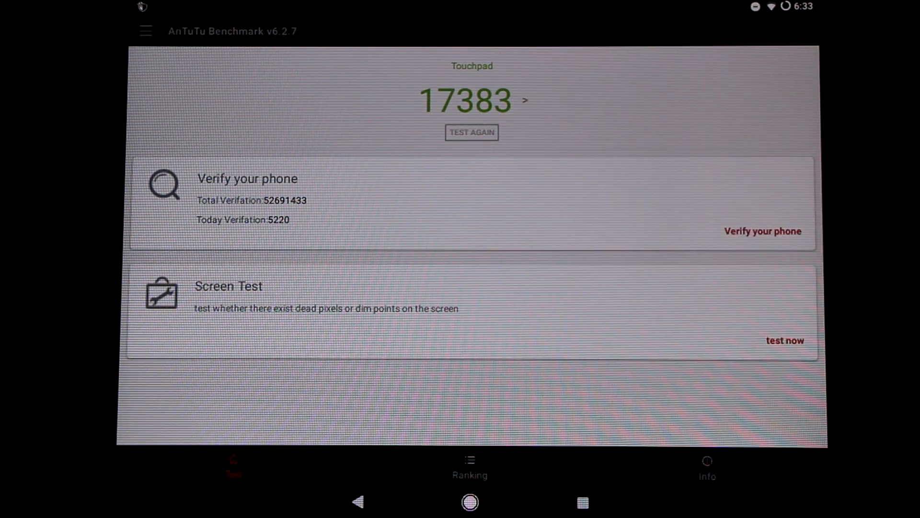
pyautogui.click(525, 99)
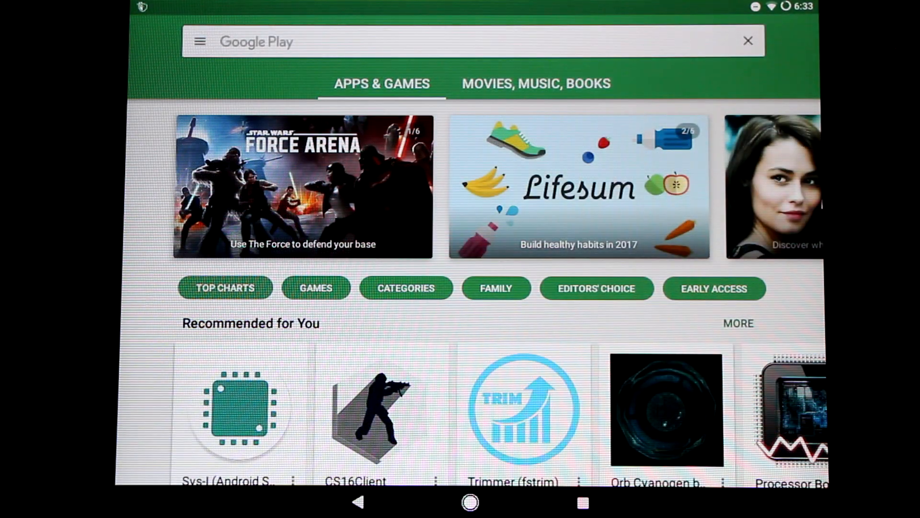
# Scroll through Recommended for You and Tools & Utilities on the Play Store home page
pyautogui.scroll(-3)
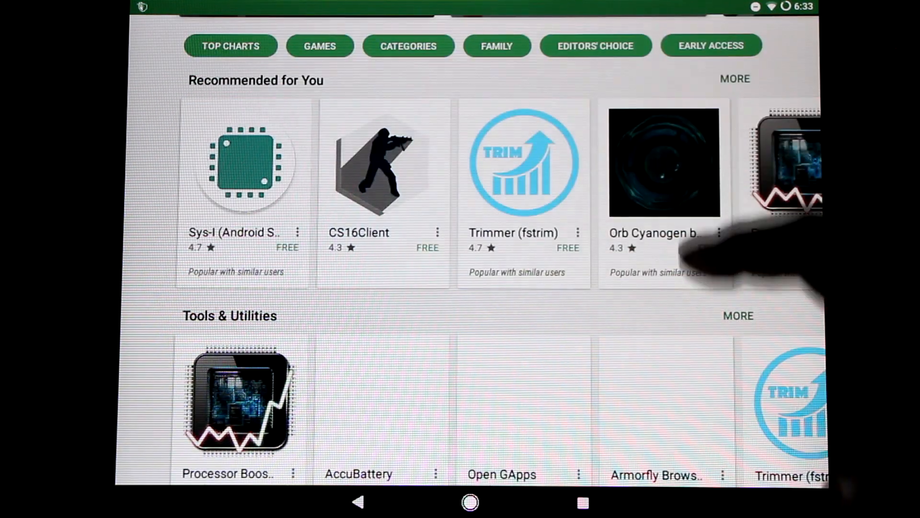
pyautogui.scroll(-3)
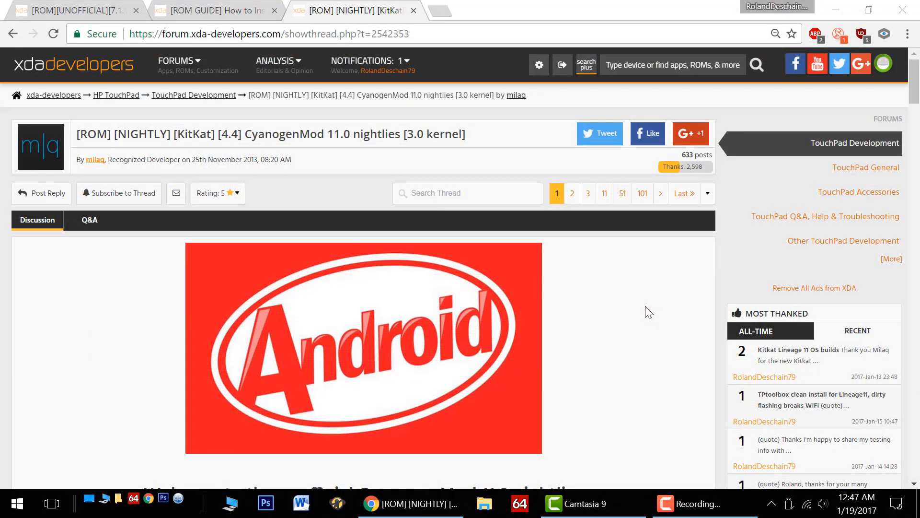
pyautogui.moveTo(619, 284)
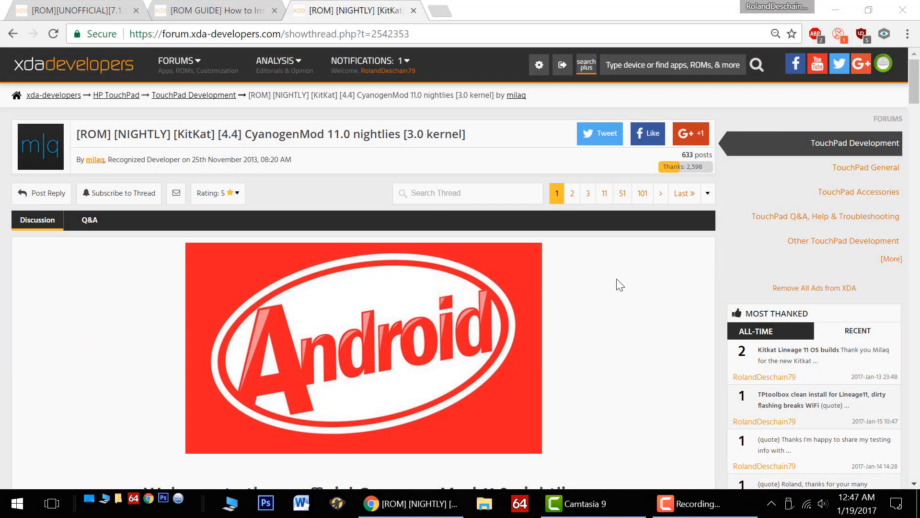
pyautogui.moveTo(667, 349)
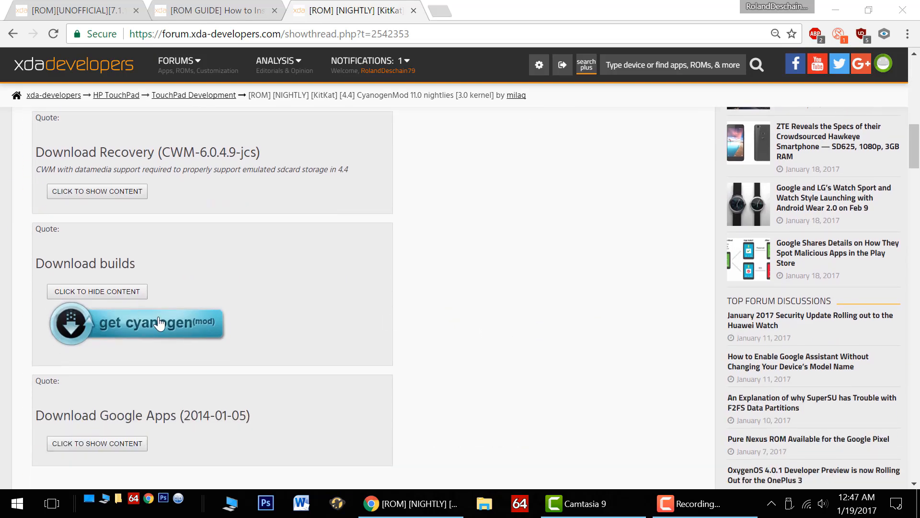
# Open milaq's downloads page listing the CM 11 and Lineage 11 nightly builds
pyautogui.click(159, 322)
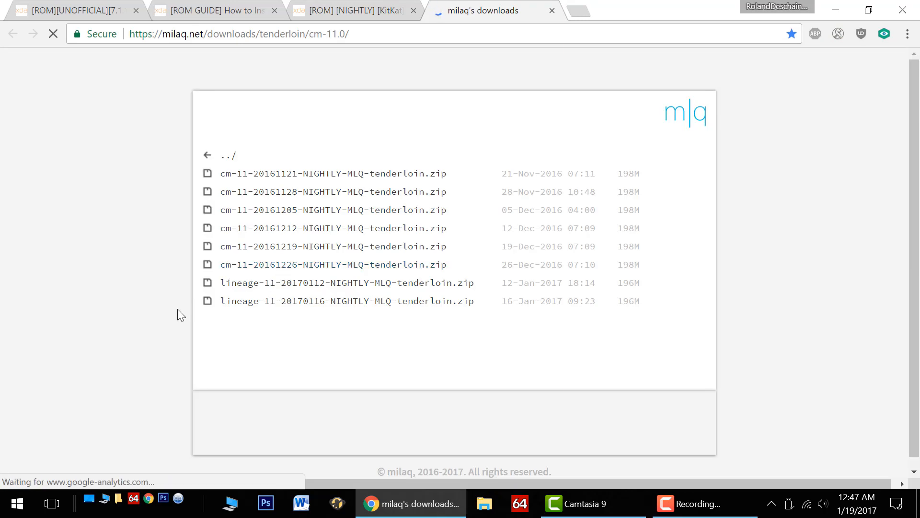